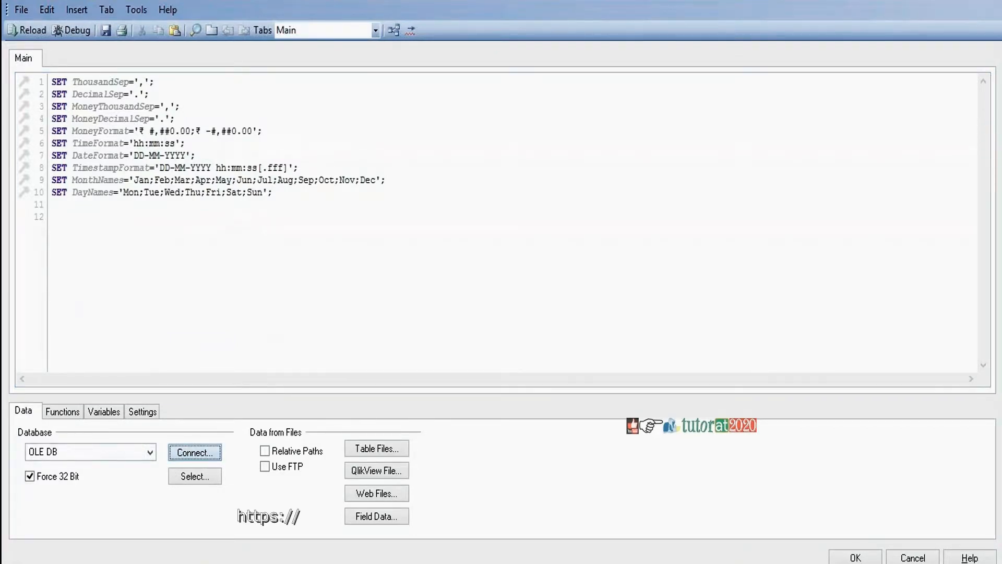
Connect the script to QWT.mdb through the ODBC provider, inserting the CONNECT32 statement.
left_click(194, 452)
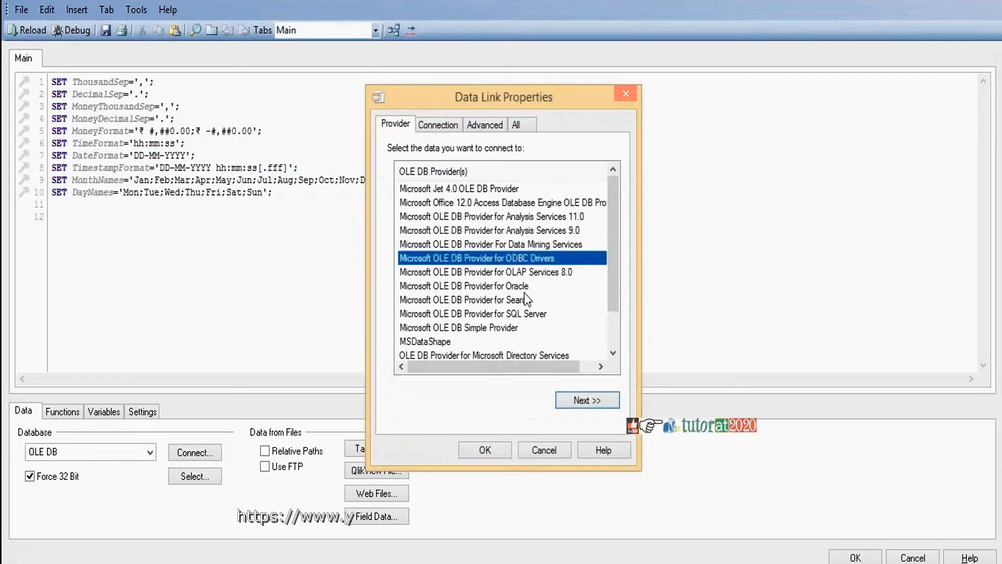
left_click(586, 399)
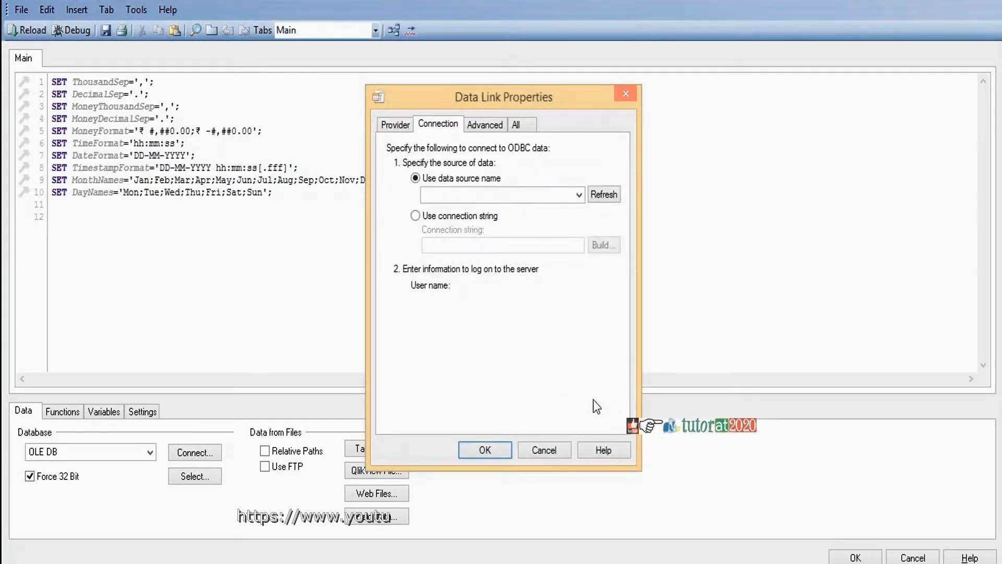
left_click(484, 449)
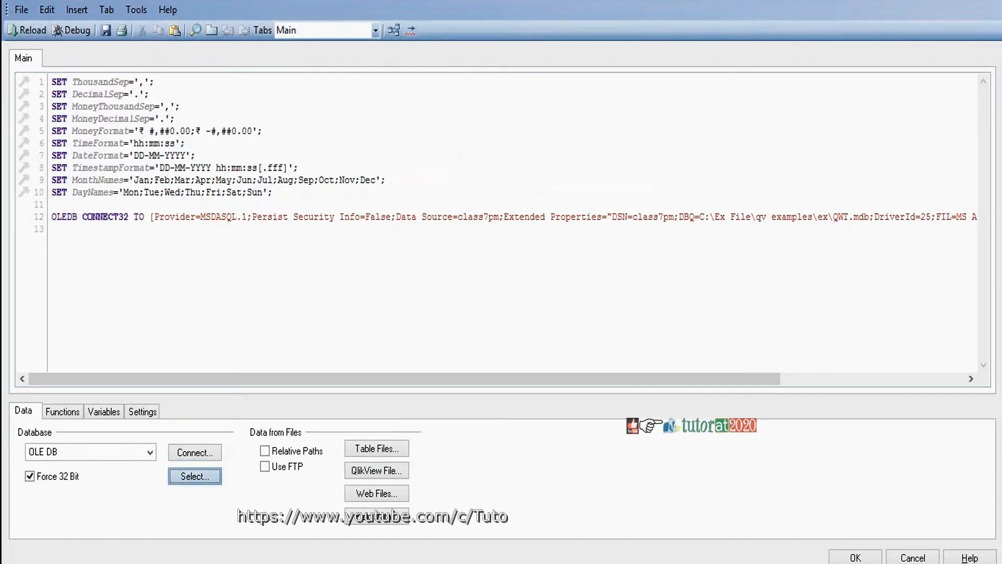
Add a LOAD of every field of the Products table from the database.
left_click(194, 476)
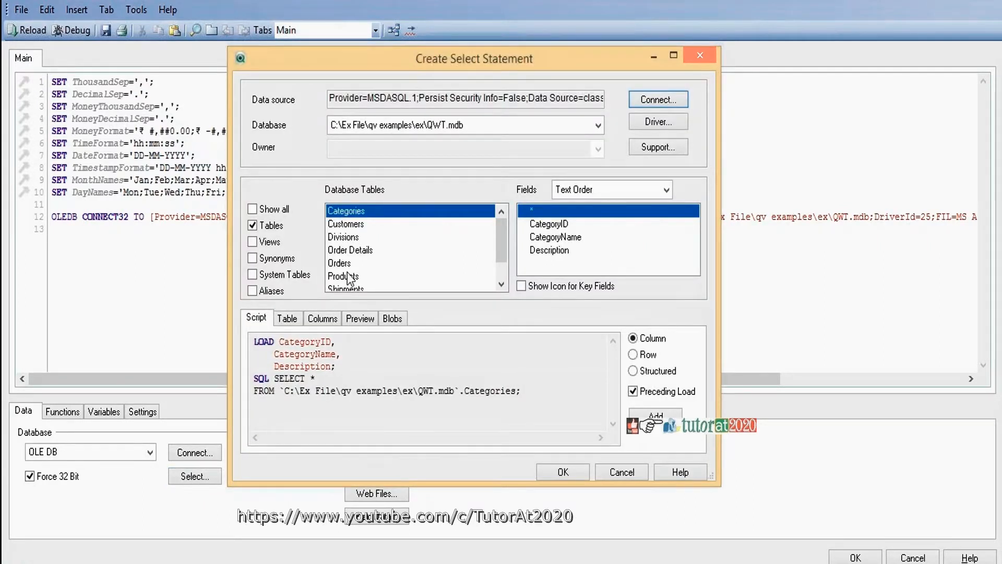
left_click(342, 275)
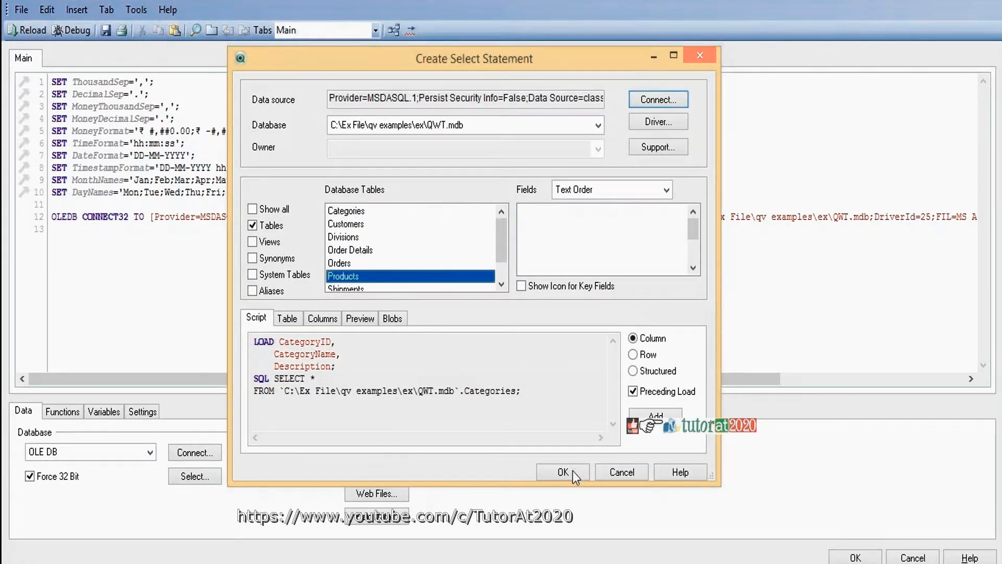
left_click(563, 472)
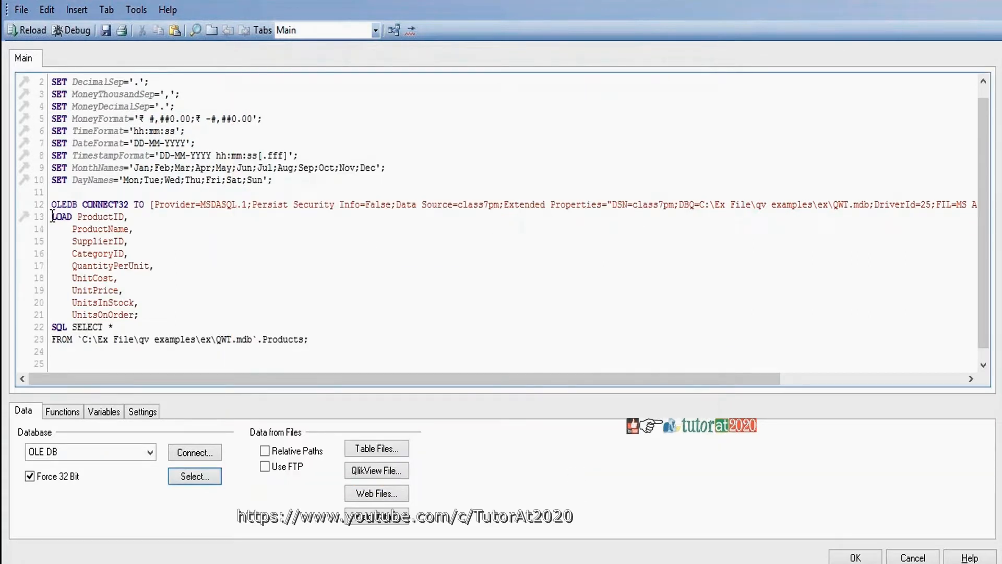
Label the load with 'Products:' above the LOAD ProductID statement.
type("Products")
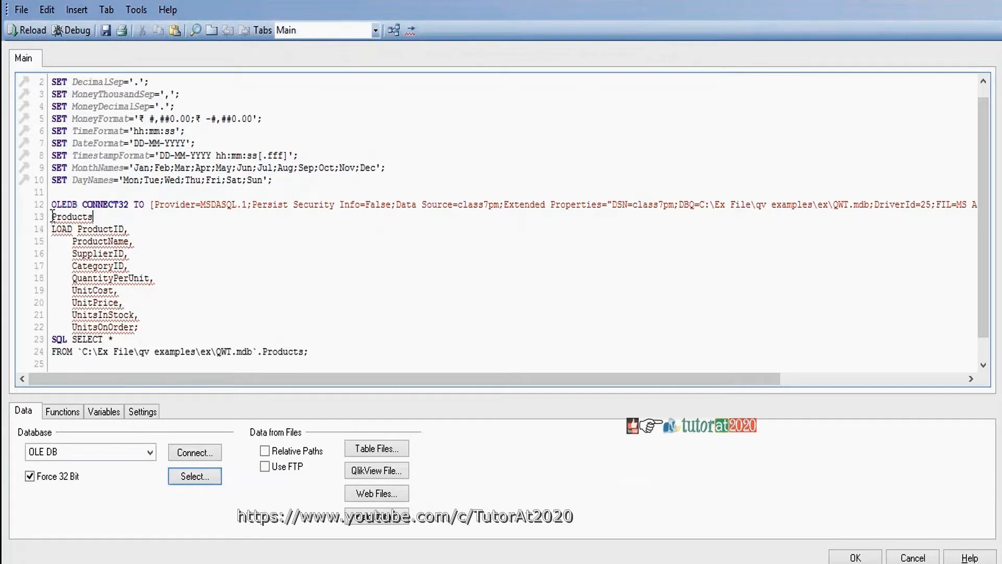
type(":")
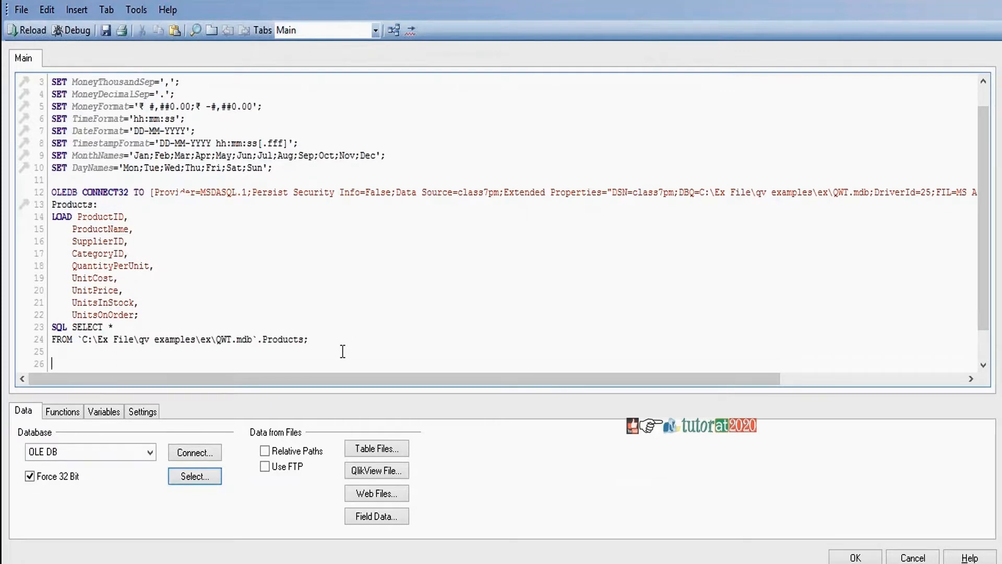
scroll("down", 3)
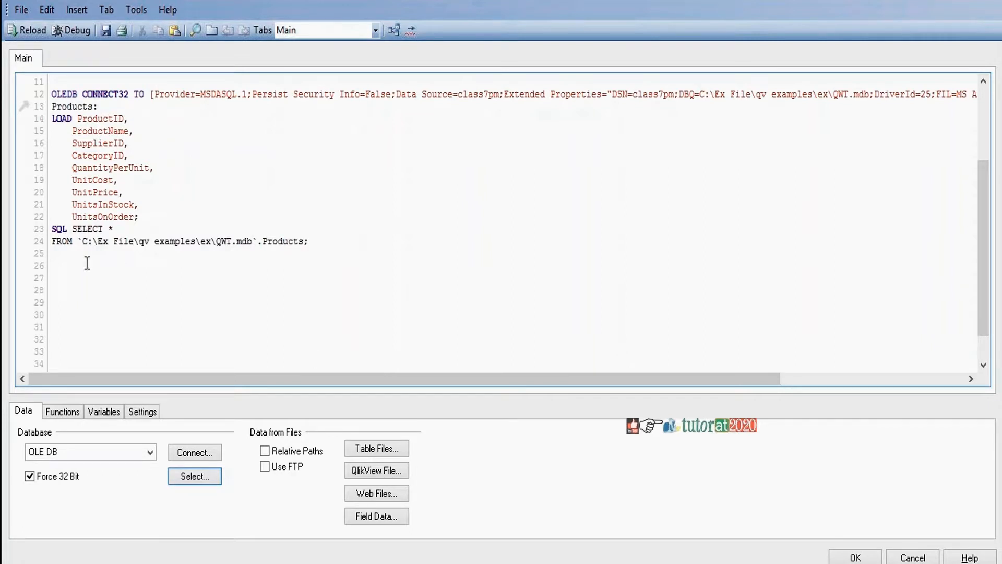
Add 'STORE Products into Products.qvd(qvd);' after the Products load block.
left_click(54, 266)
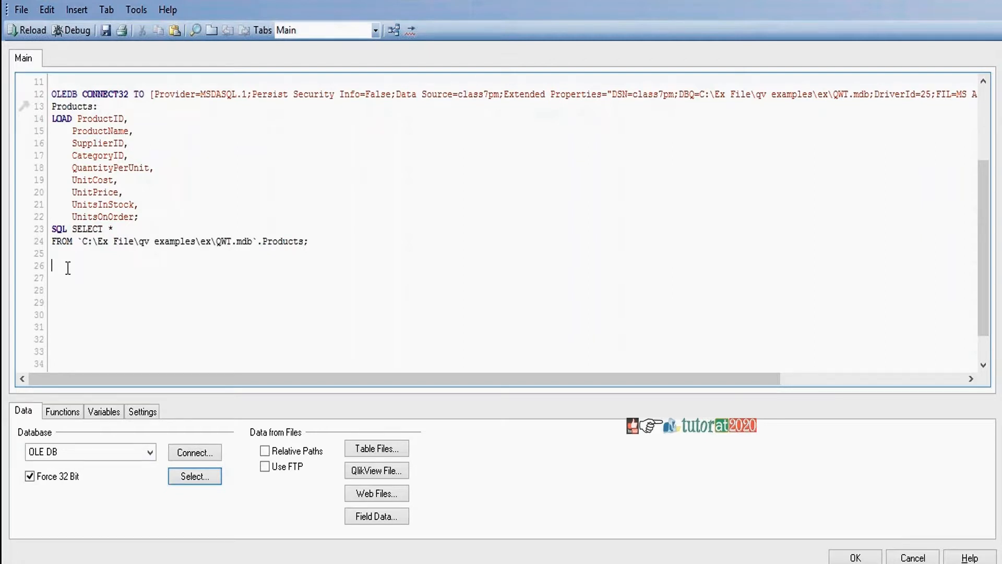
type("STORE")
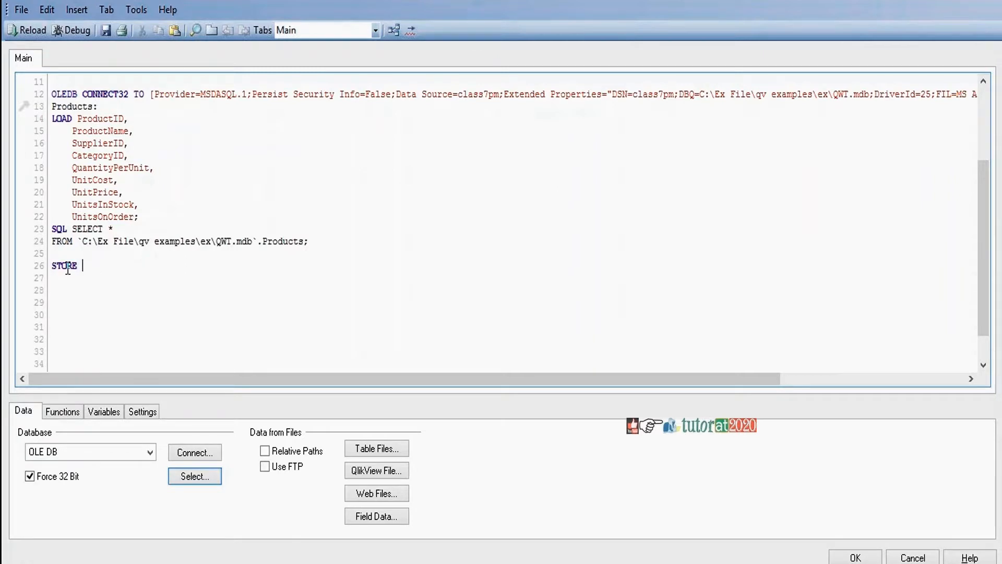
type("Pro")
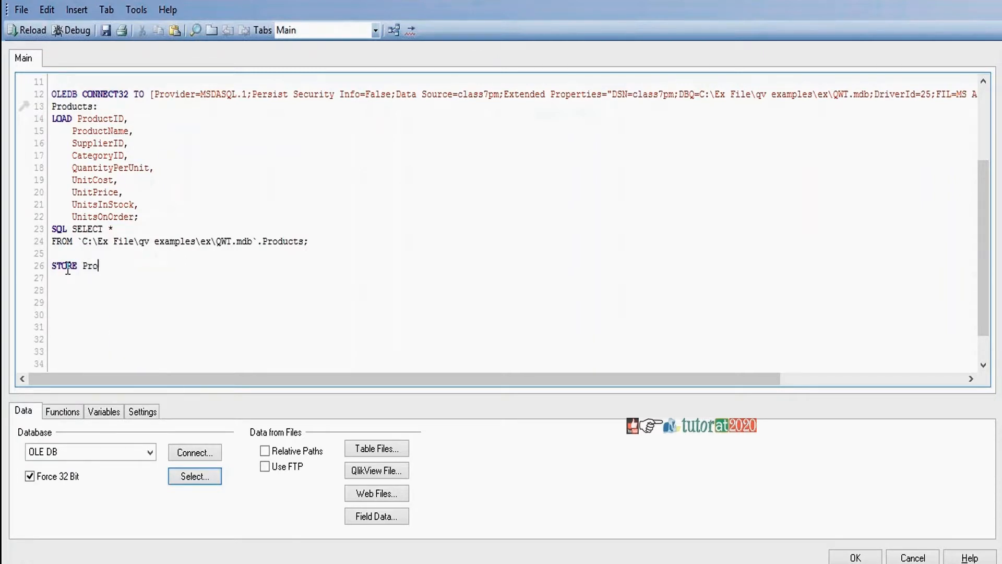
type("ducts into")
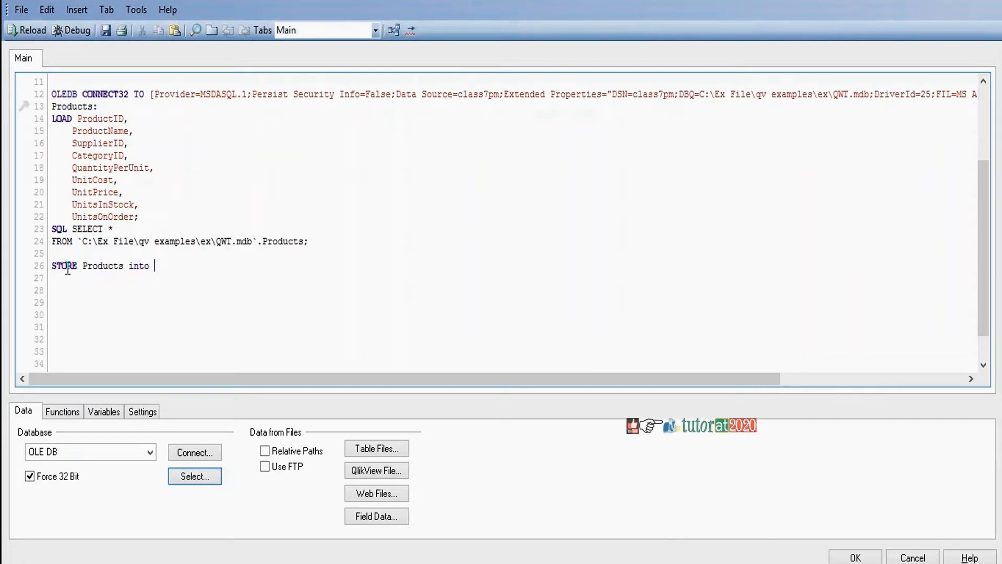
type("Products")
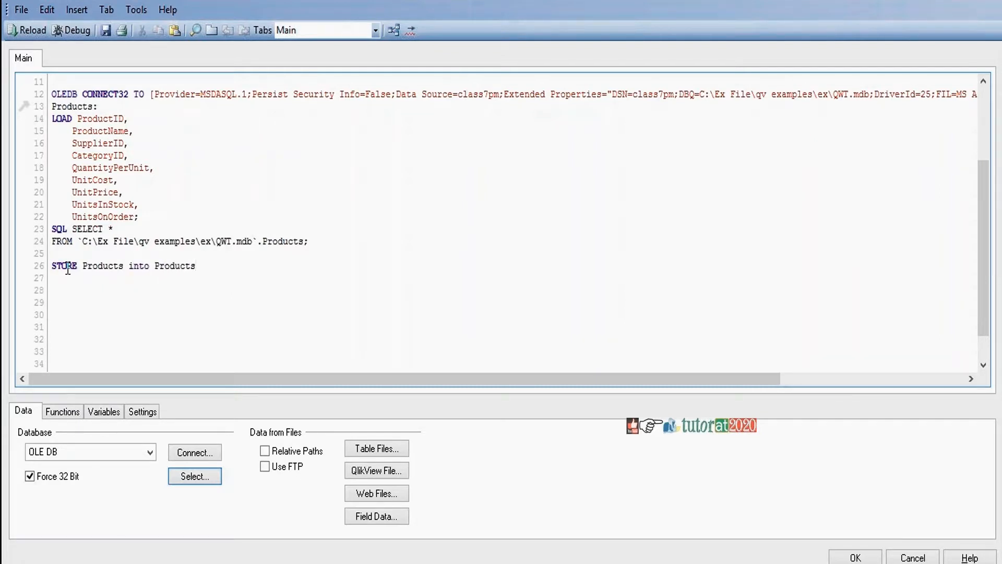
type(".qvd")
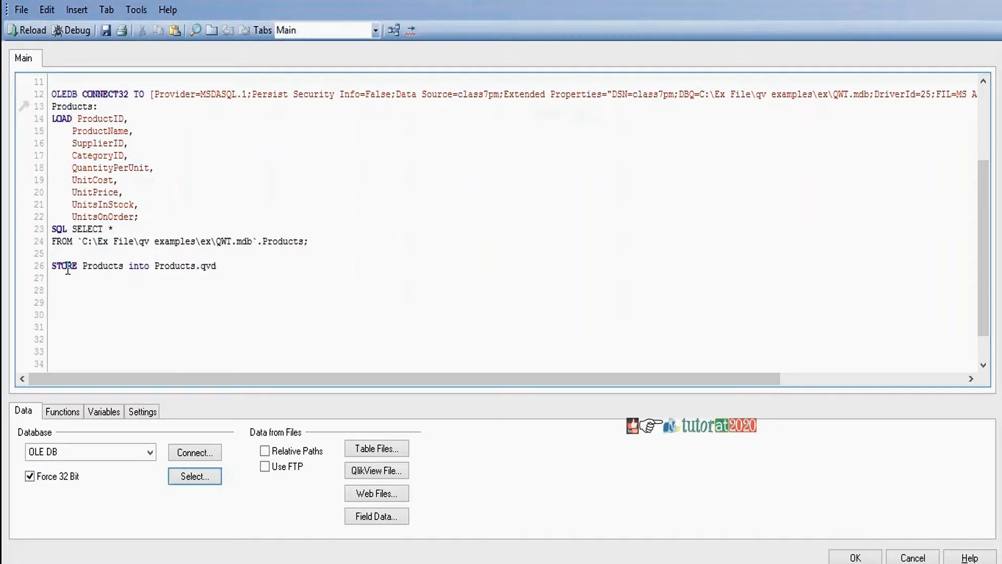
type("(qvd")
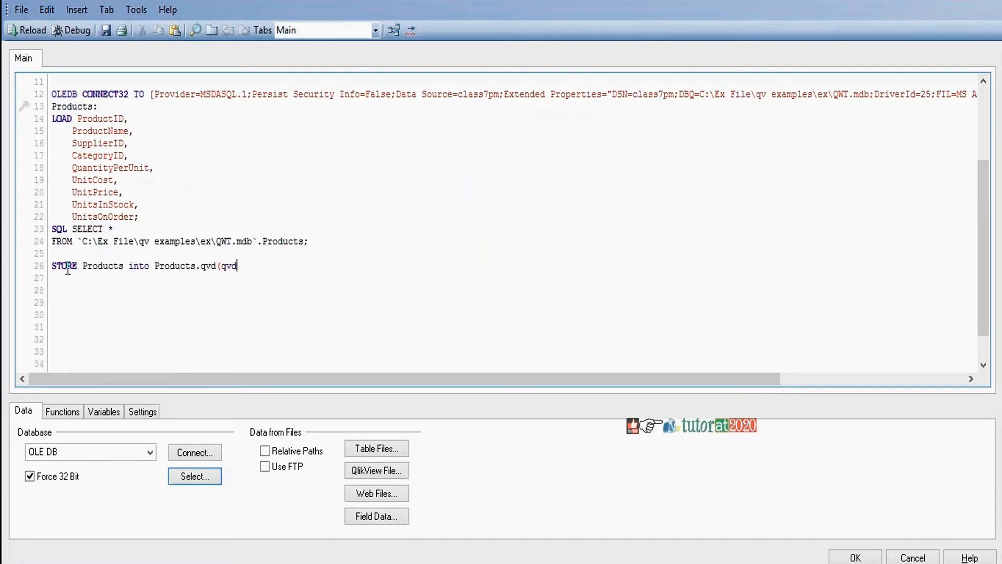
type(");")
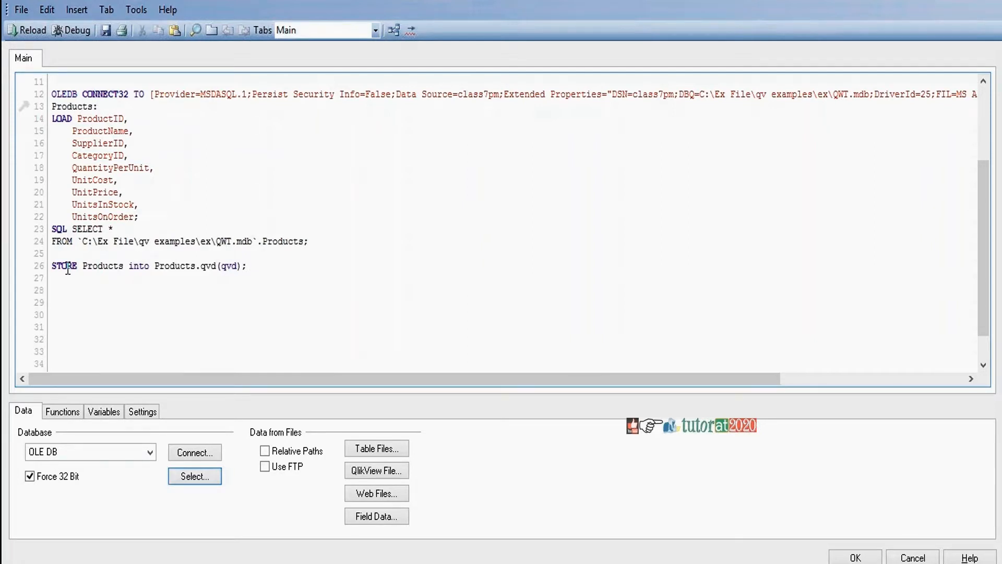
mouse_move(27, 30)
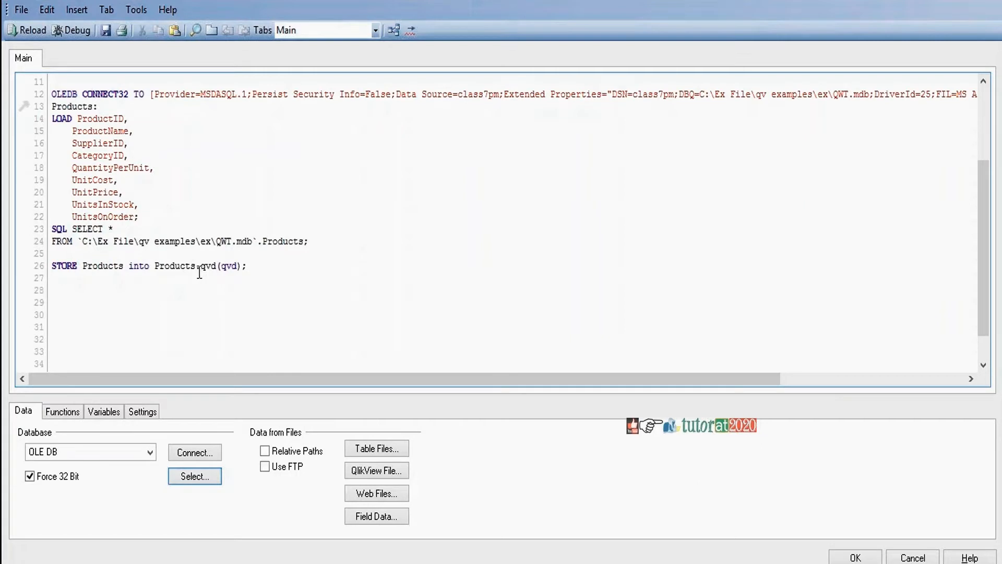
mouse_move(261, 273)
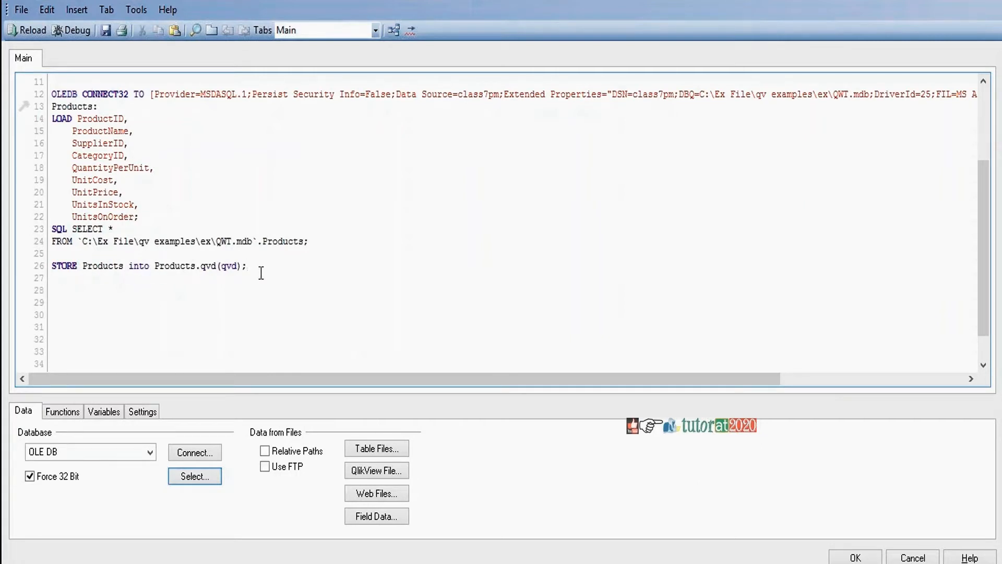
mouse_move(411, 256)
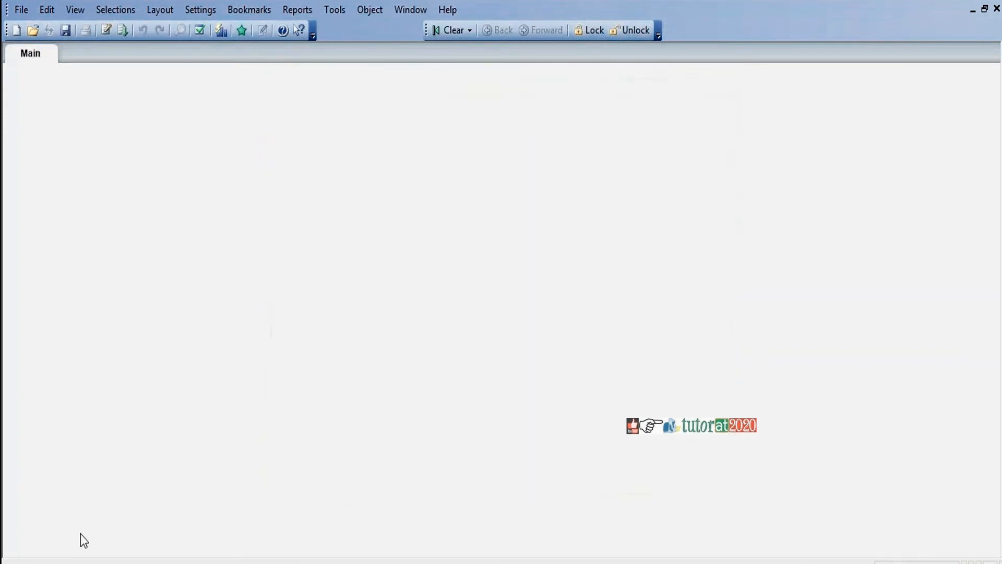
mouse_move(434, 221)
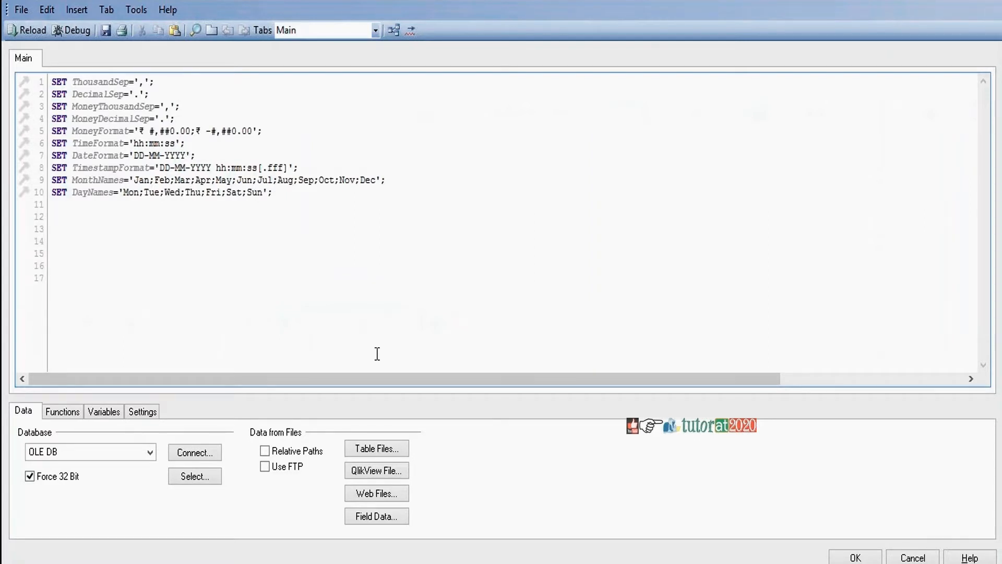
Write 'LOAD * From QVD/Products.qvd(qvd);' so the product fields load from the QVD.
type("lo")
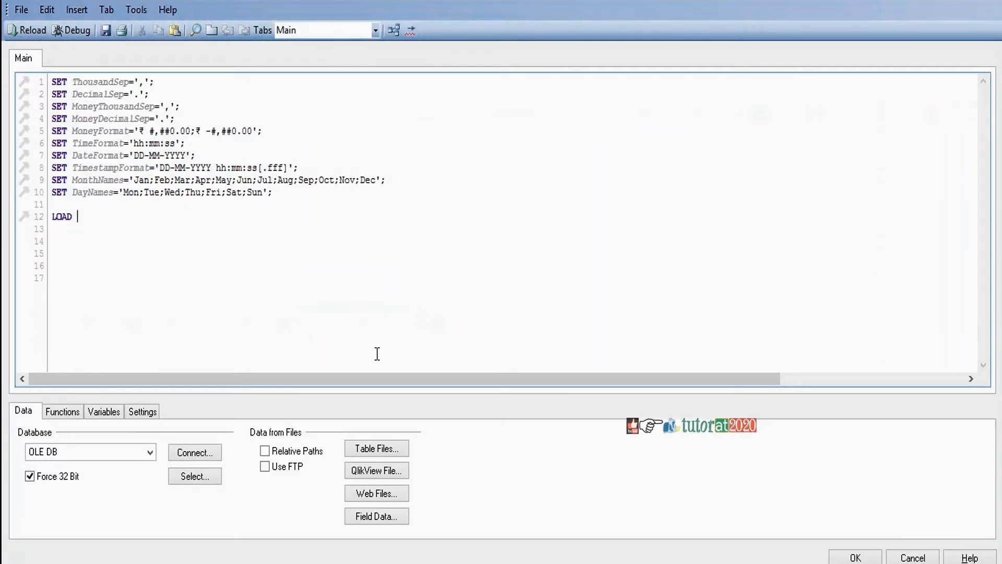
type("* From")
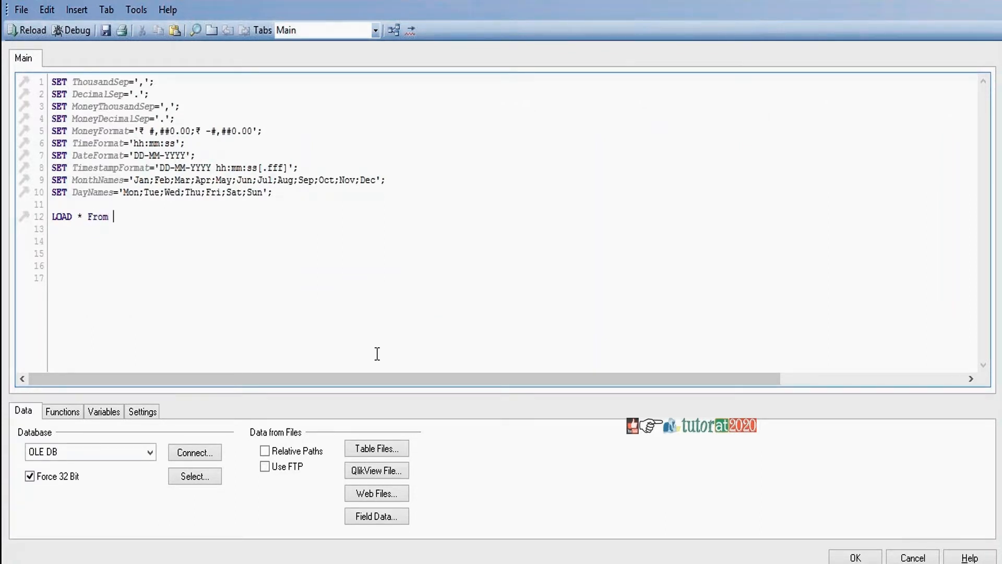
type("QVD/")
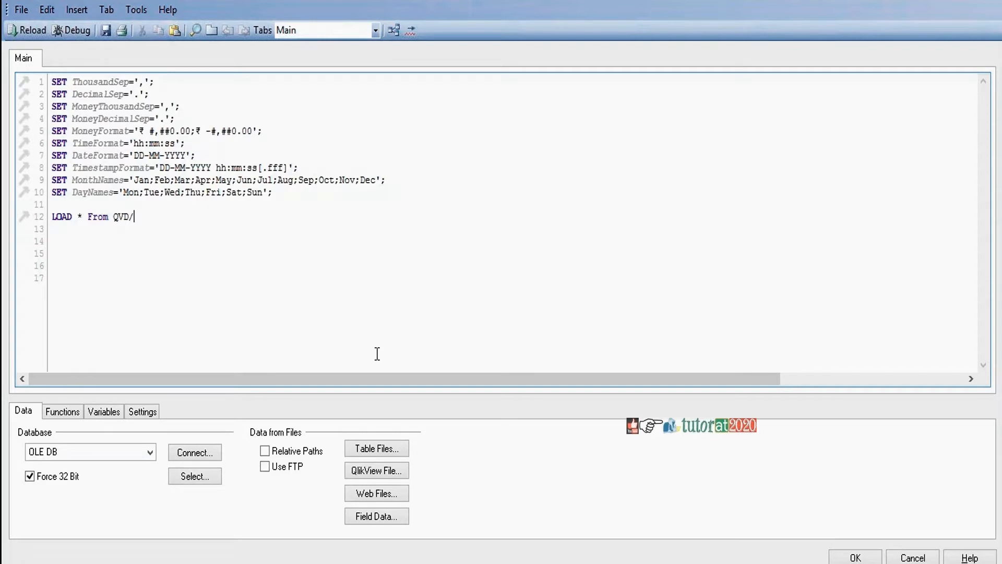
type("Products.qv")
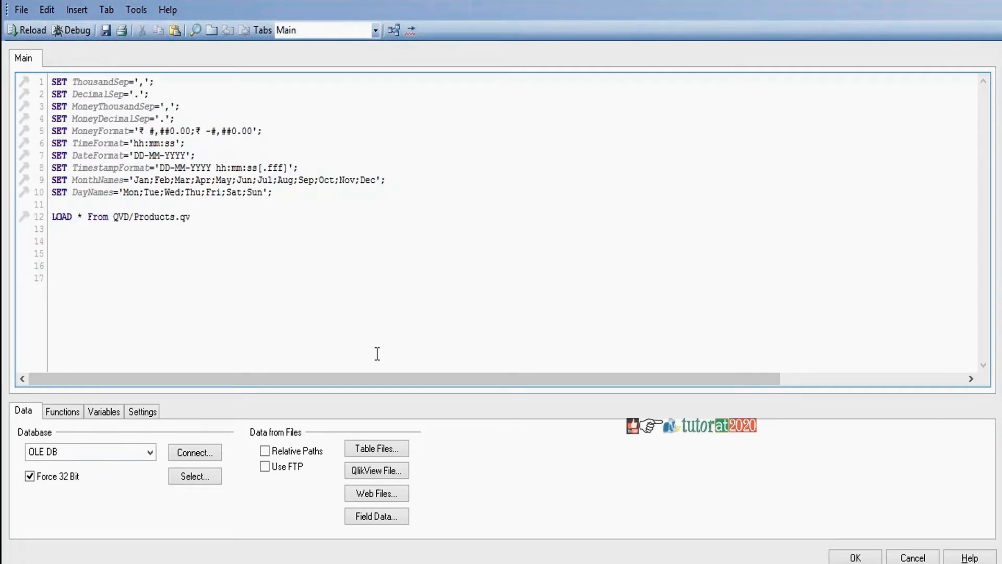
type("d(qvd")
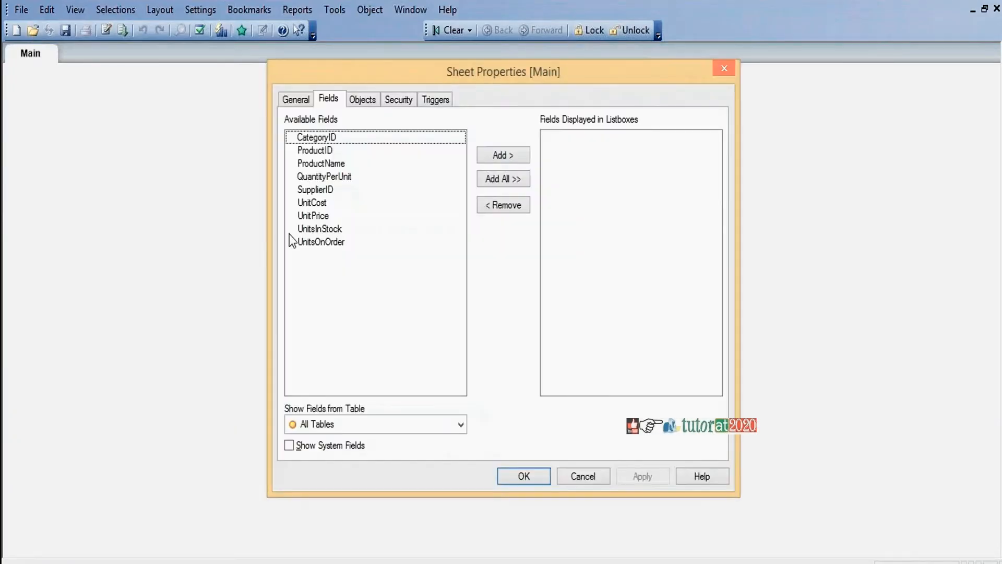
Preview the Products table rows in the Table Viewer, then return to the script.
left_click(522, 475)
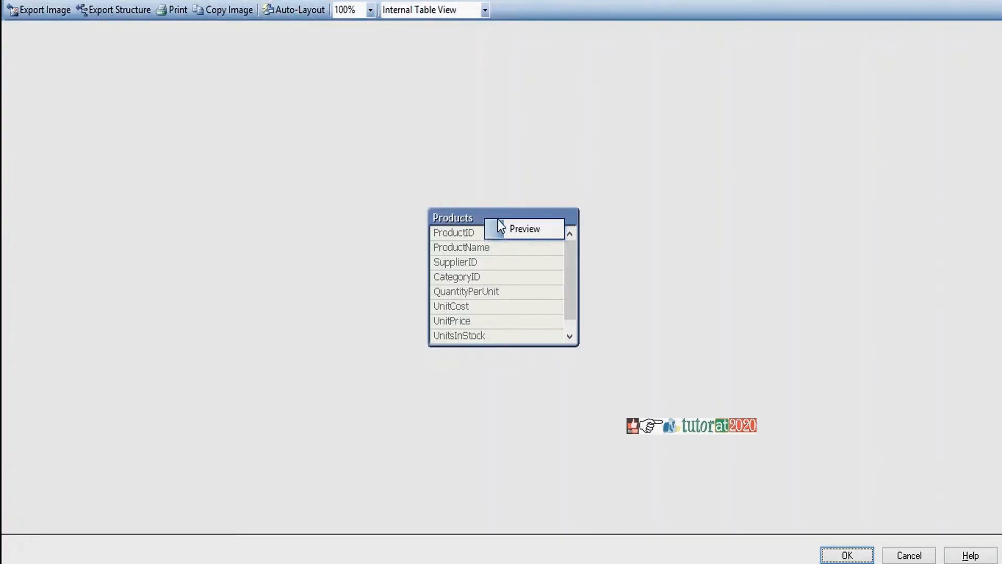
left_click(524, 229)
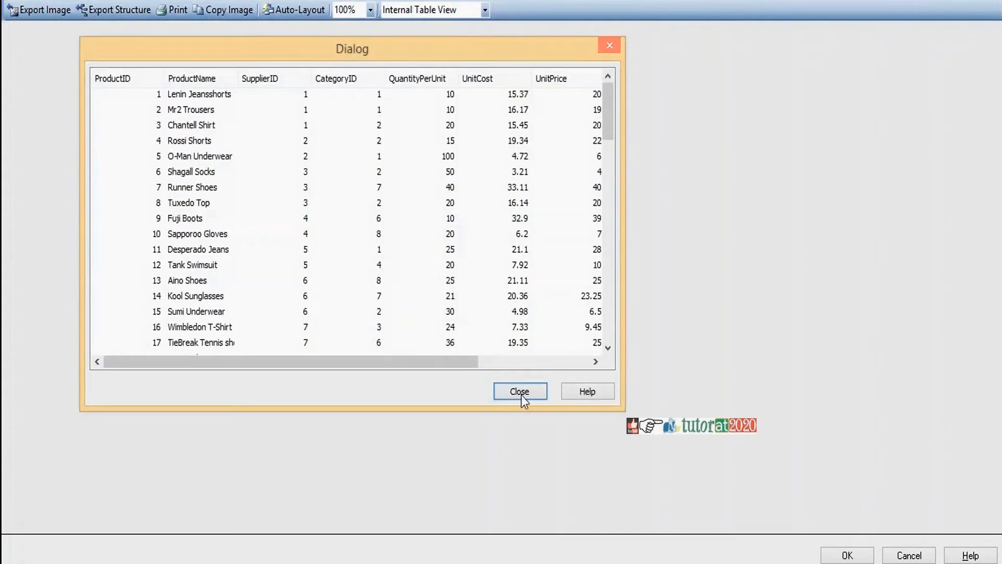
left_click(520, 391)
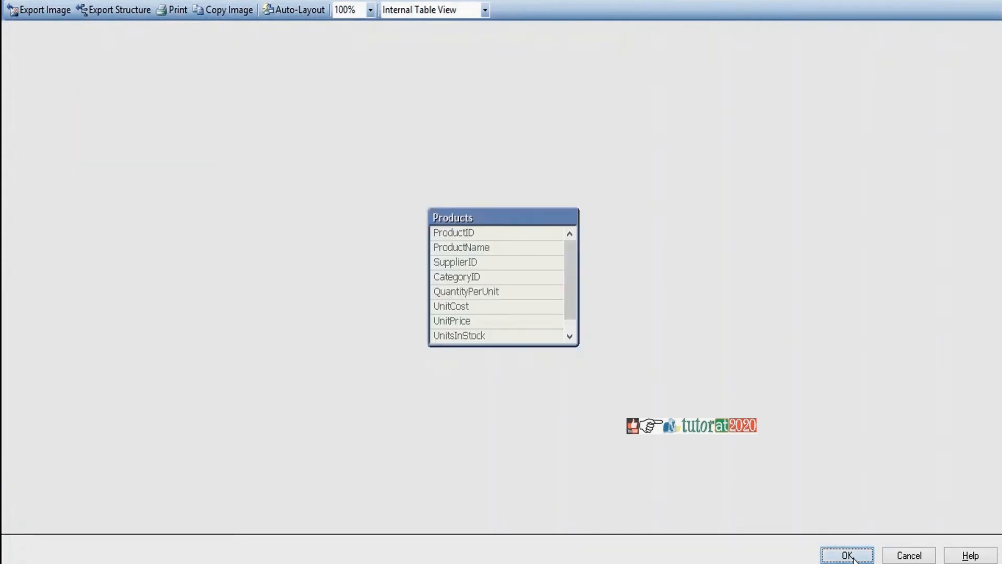
left_click(847, 554)
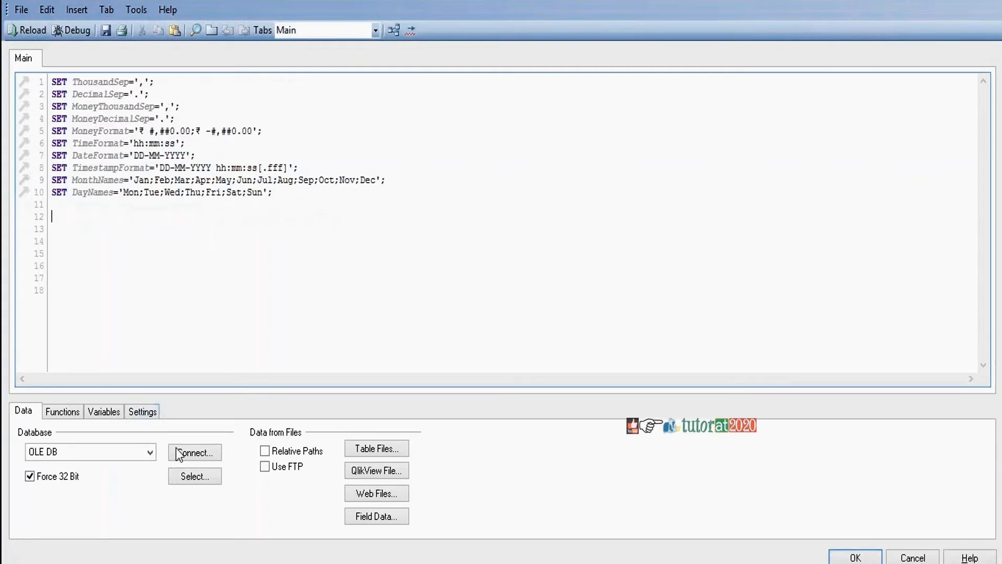
Connect to QWT.mdb and insert a load of the Categories table fields.
left_click(195, 452)
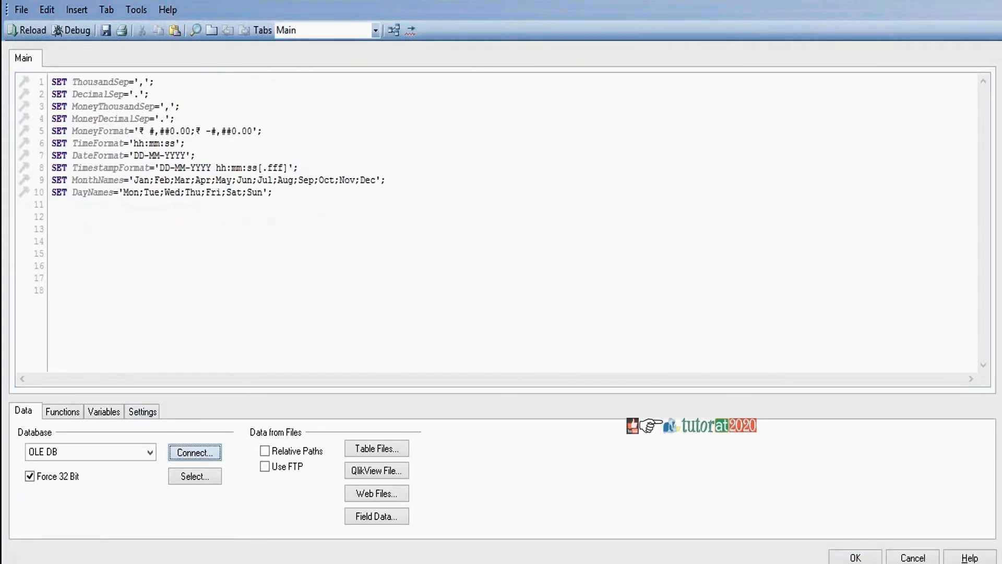
left_click(195, 452)
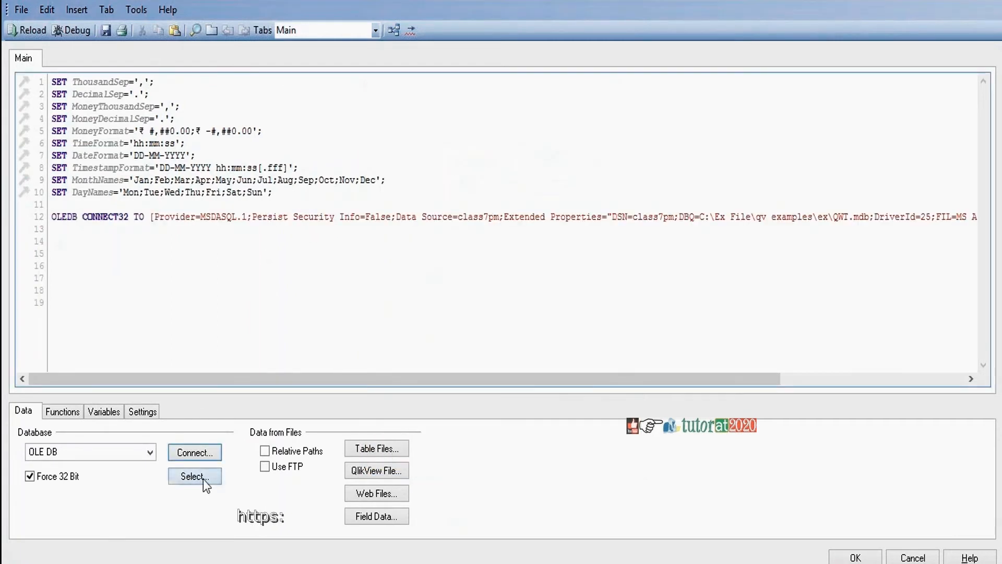
left_click(194, 476)
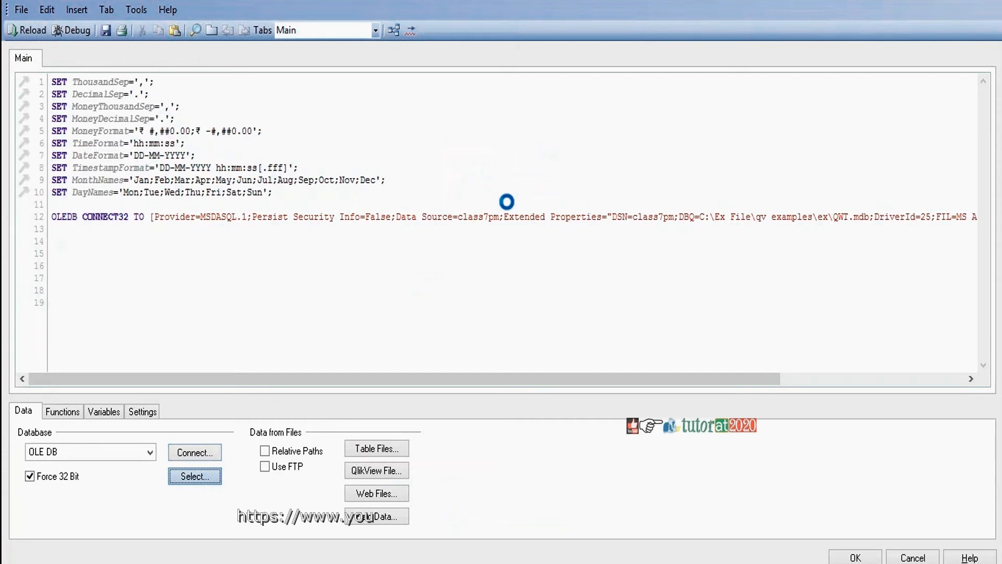
left_click(195, 476)
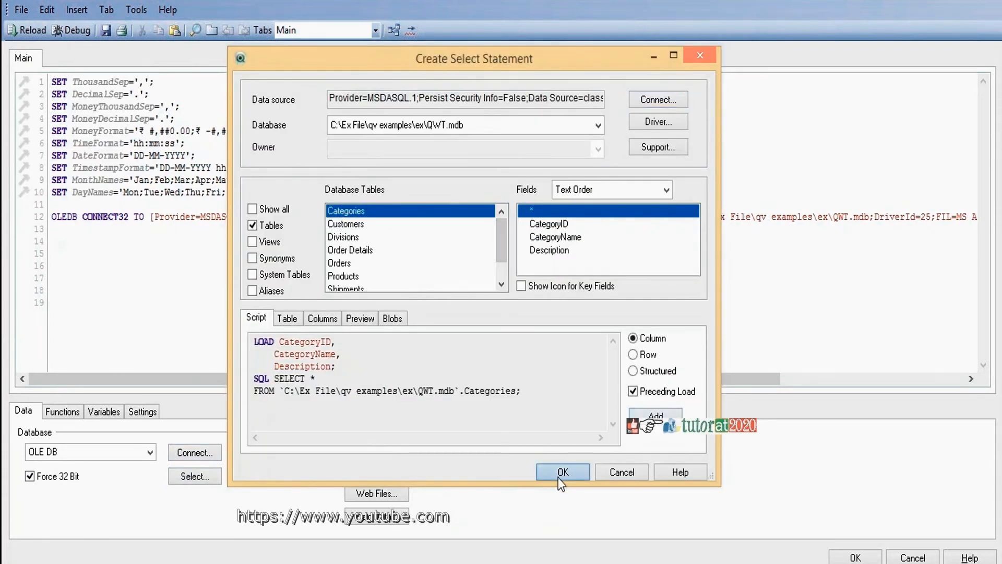
left_click(562, 471)
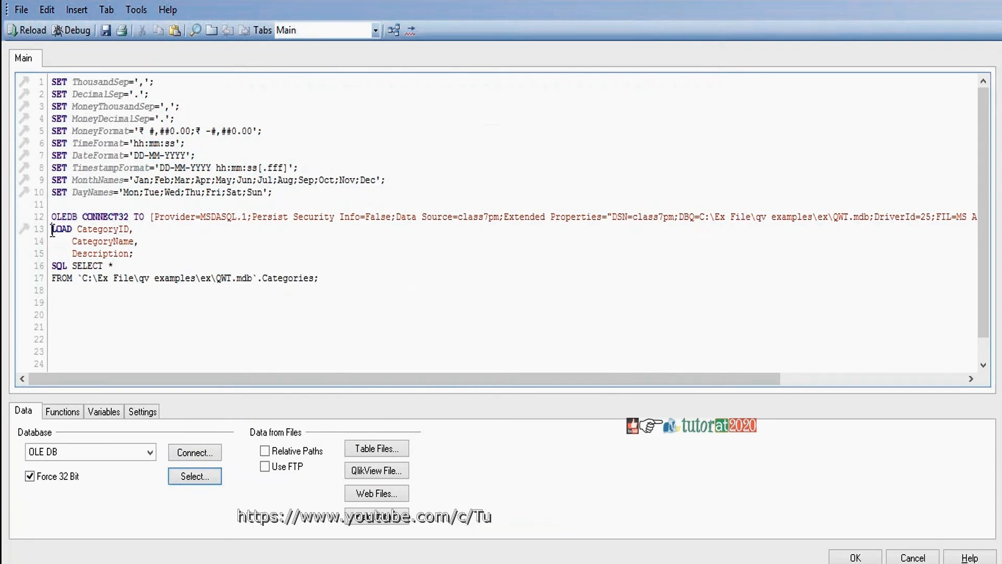
Prefix the Categories load with Buffer, reload, and return to the Main sheet.
type("bu")
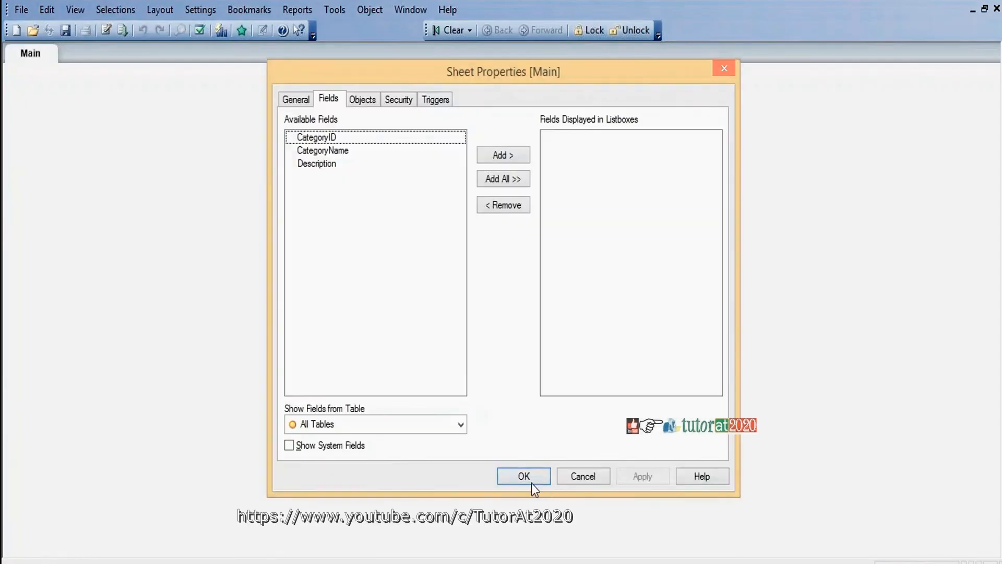
left_click(523, 476)
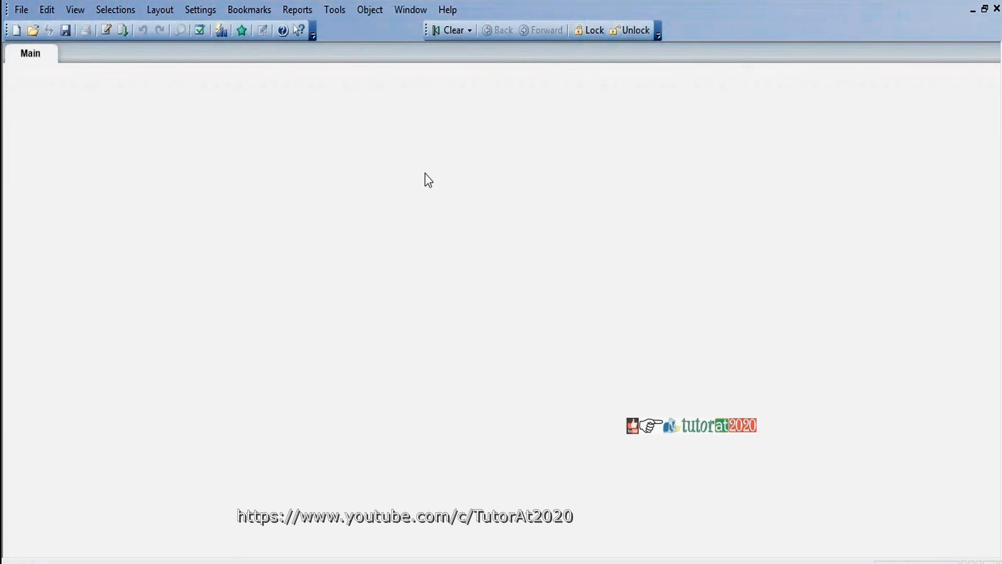